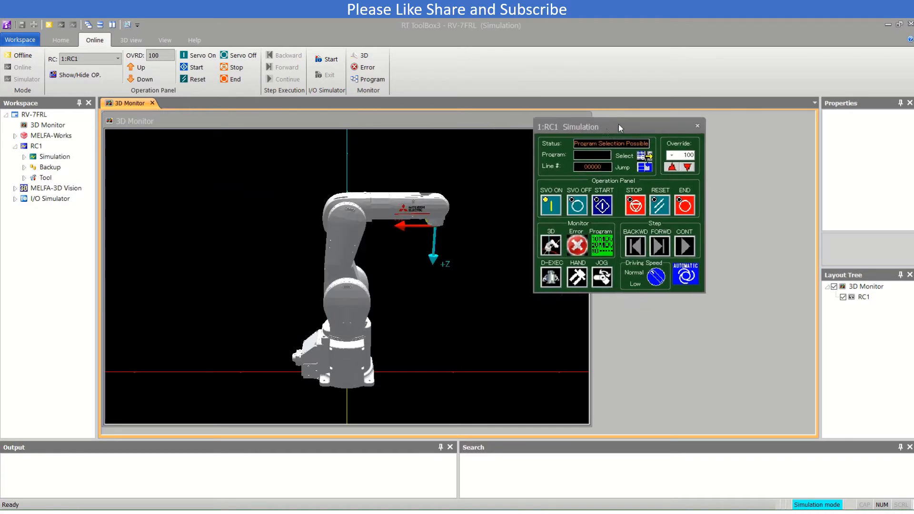
- Show the jog controls beside the 3D view and expand the simulation's movement parameter list
{"action": "left_click_drag", "start_coordinate": [566, 127], "coordinate": [628, 122]}
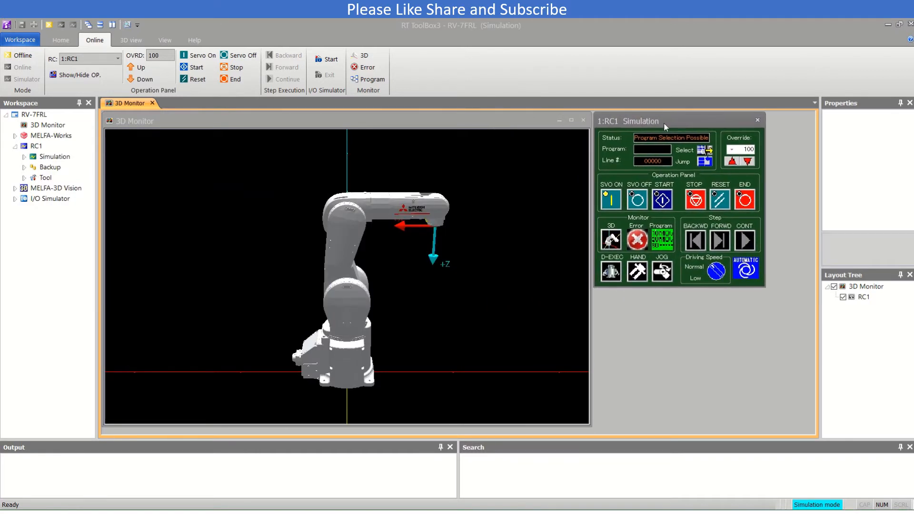
{"action": "left_click", "coordinate": [661, 270]}
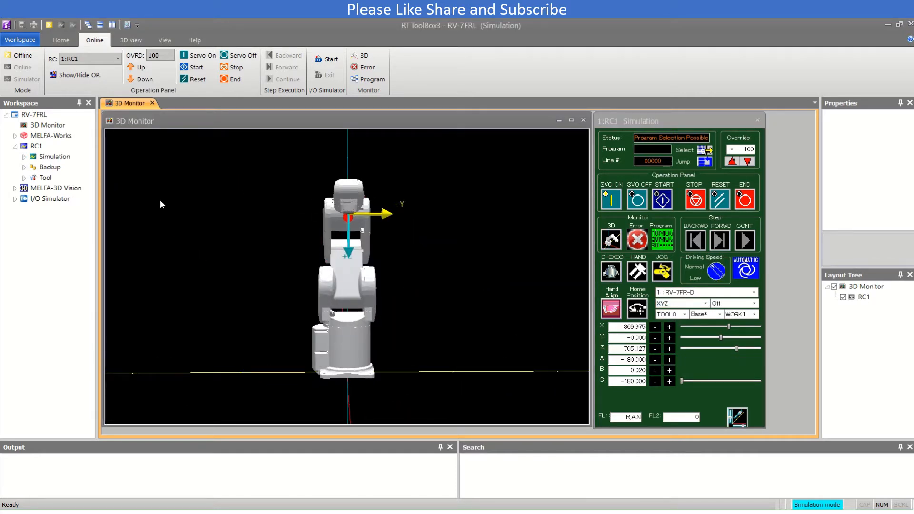
{"action": "left_click", "coordinate": [54, 156]}
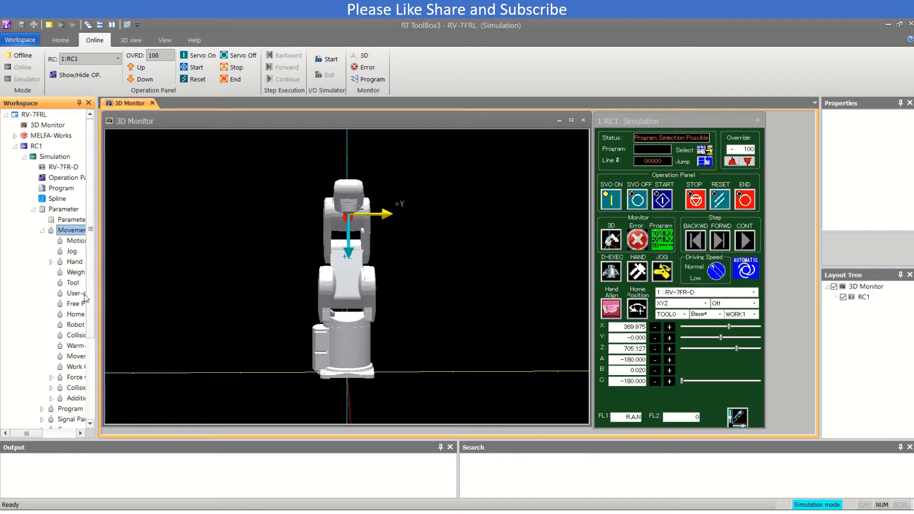
{"action": "left_click", "coordinate": [75, 293]}
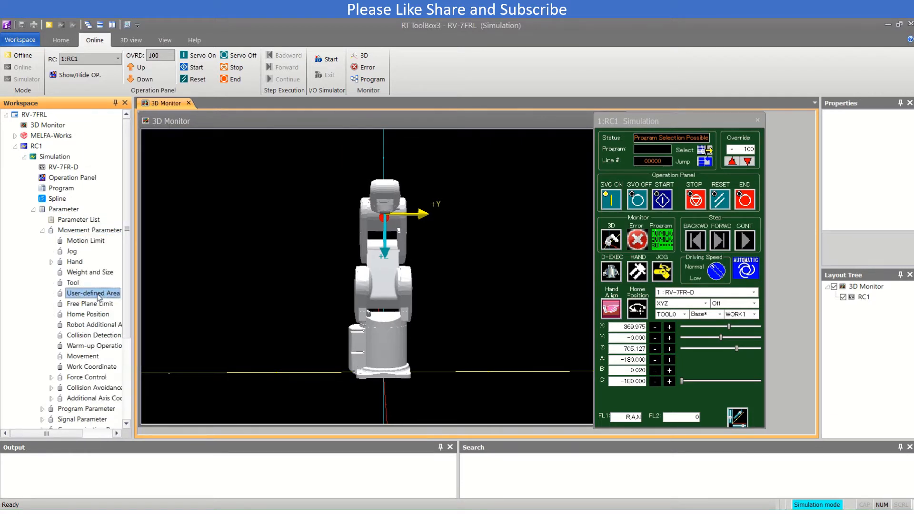
- Make User-defined Area1 a signal-type area with output signal 20 as start and end
{"action": "double_click", "coordinate": [93, 293]}
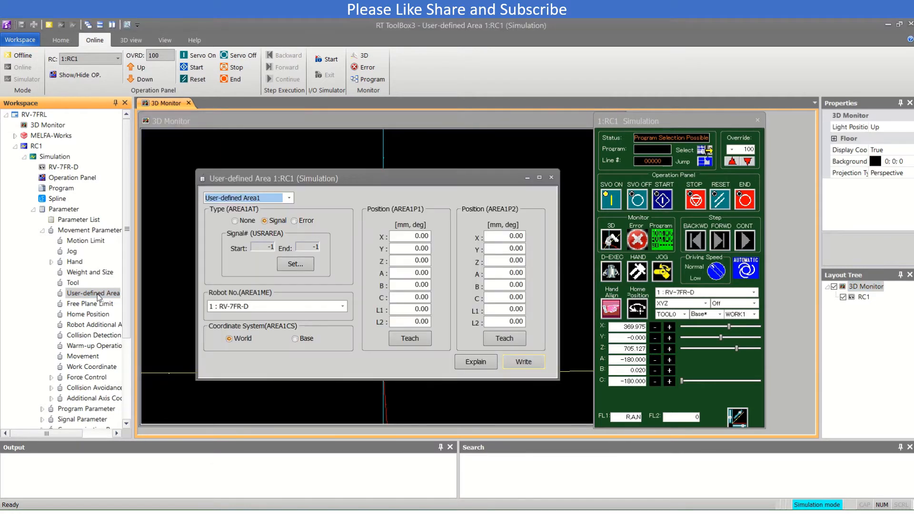
{"action": "left_click", "coordinate": [235, 221]}
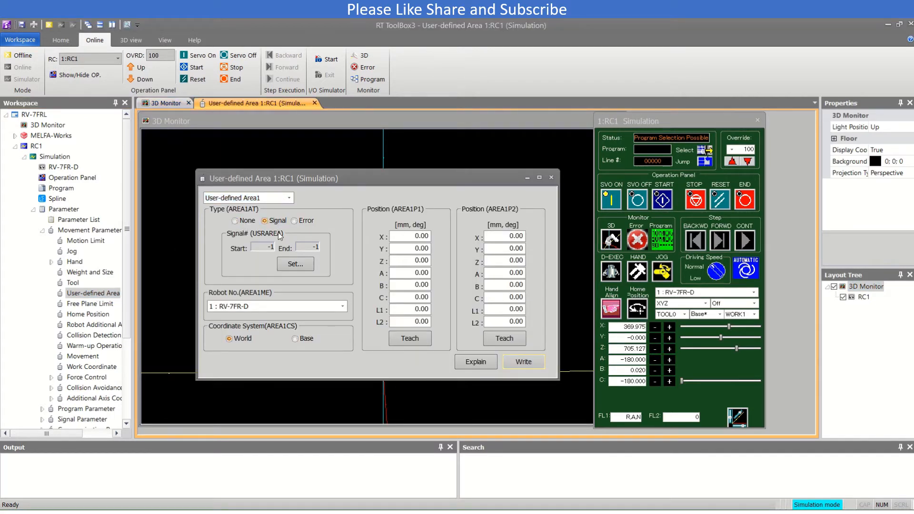
{"action": "left_click", "coordinate": [295, 264]}
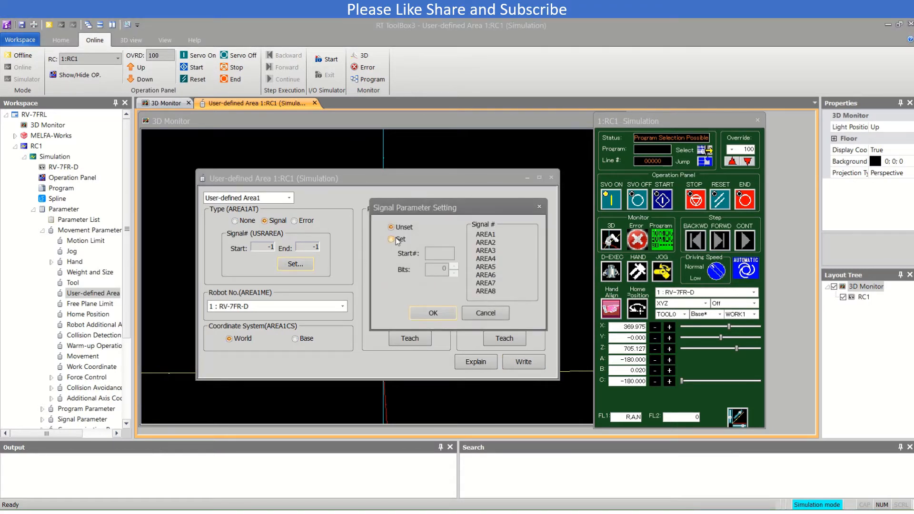
{"action": "left_click", "coordinate": [391, 239]}
{"action": "type", "text": "20"}
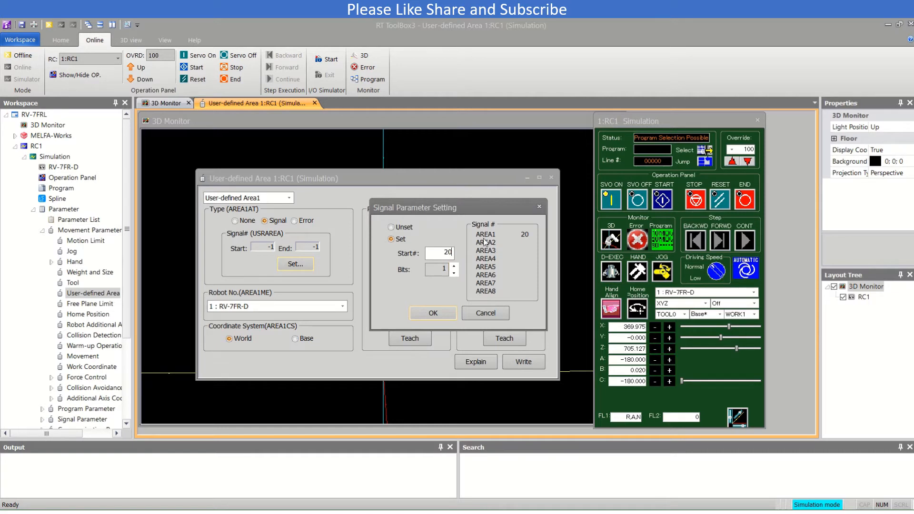
{"action": "mouse_move", "coordinate": [503, 294]}
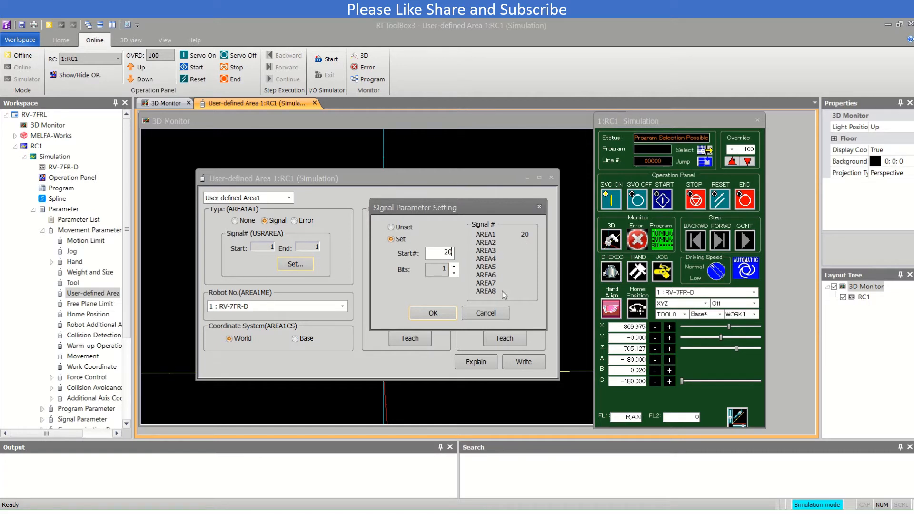
{"action": "left_click", "coordinate": [432, 313]}
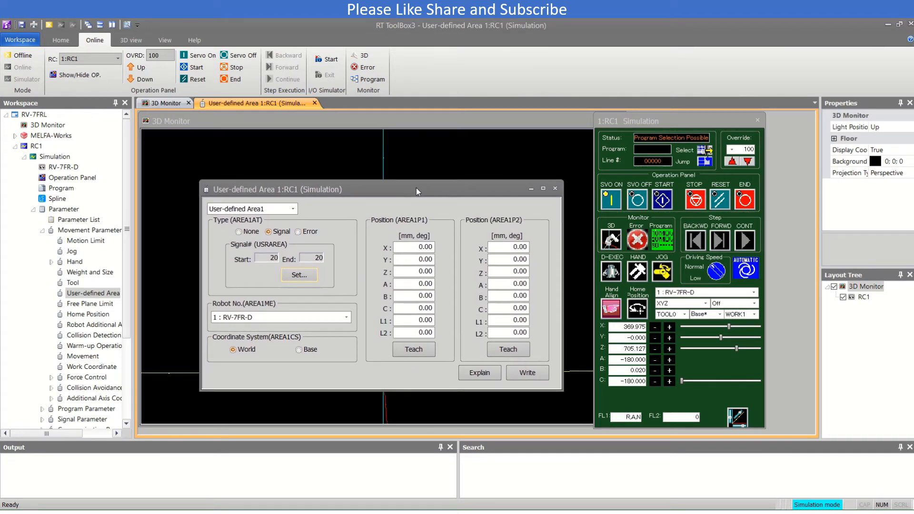
- Jog the robot in -Y and -Z and teach that pose as corner AREA1P1 (X 199.005, Y -215.112, Z 286.870)
{"action": "left_click_drag", "start_coordinate": [417, 190], "coordinate": [267, 154]}
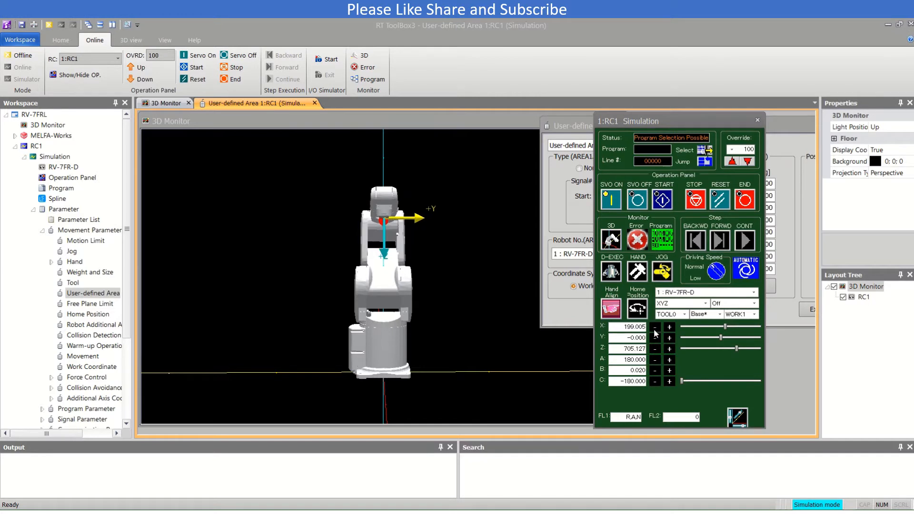
{"action": "left_click", "coordinate": [655, 338]}
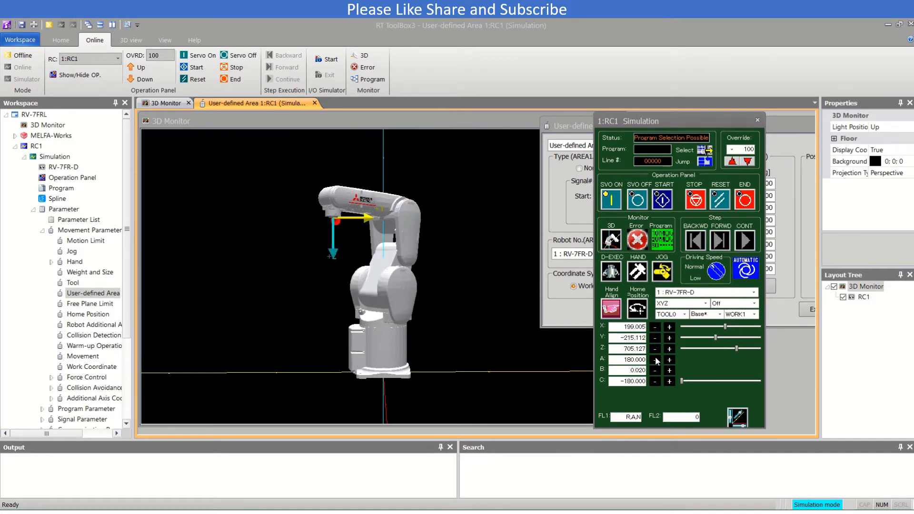
{"action": "left_click", "coordinate": [655, 348]}
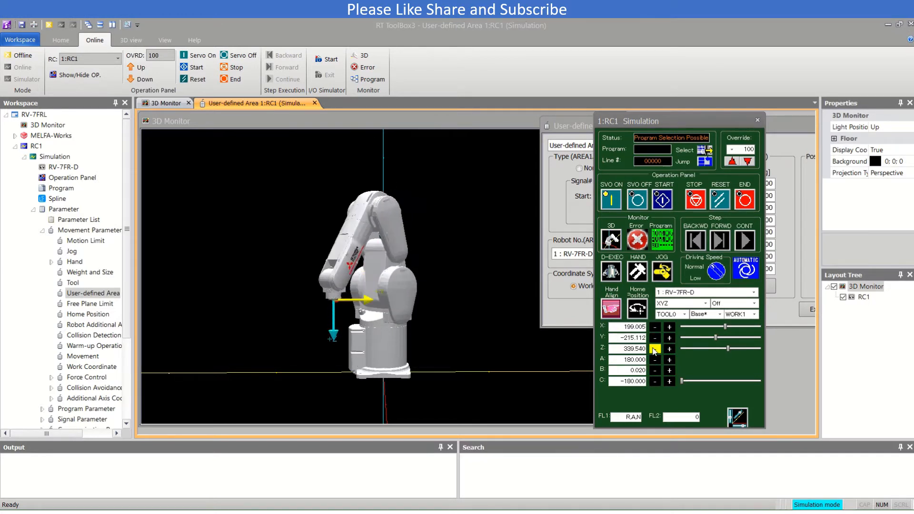
{"action": "left_click", "coordinate": [654, 348]}
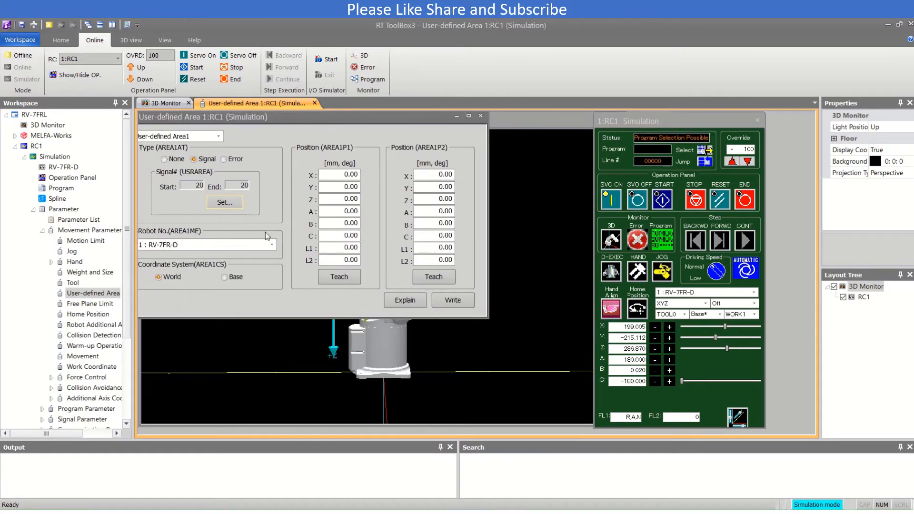
{"action": "left_click", "coordinate": [339, 276]}
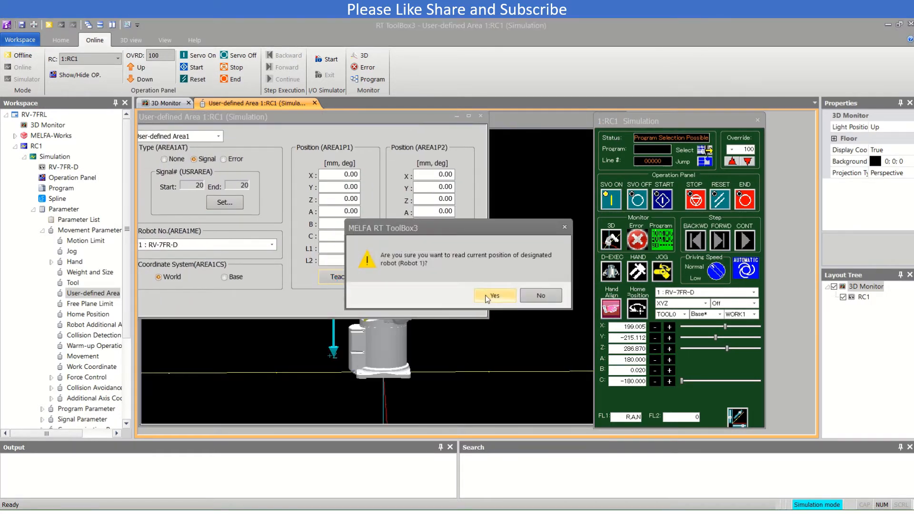
{"action": "left_click", "coordinate": [493, 295]}
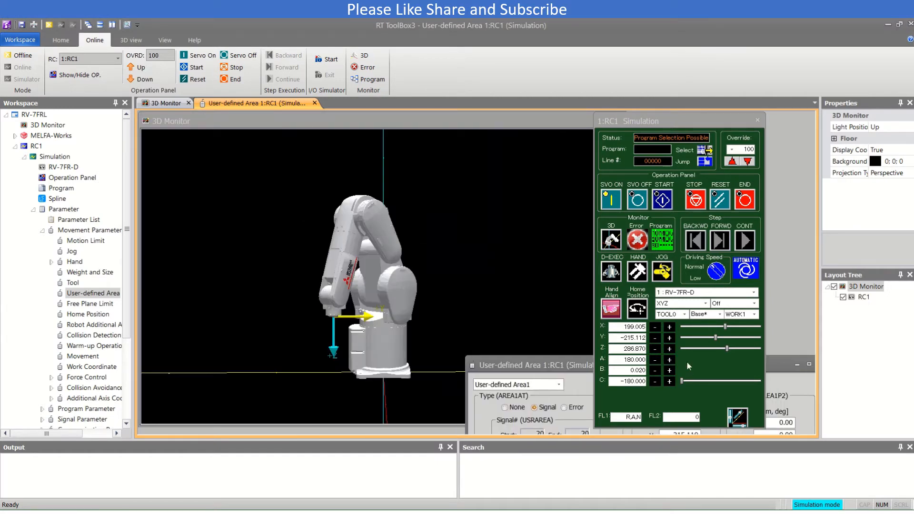
- Jog the robot in +X, +Y, +Z and teach that pose as corner AREA1P2 (X 395.397, Y 133.813, Z 587.261)
{"action": "left_click", "coordinate": [669, 327]}
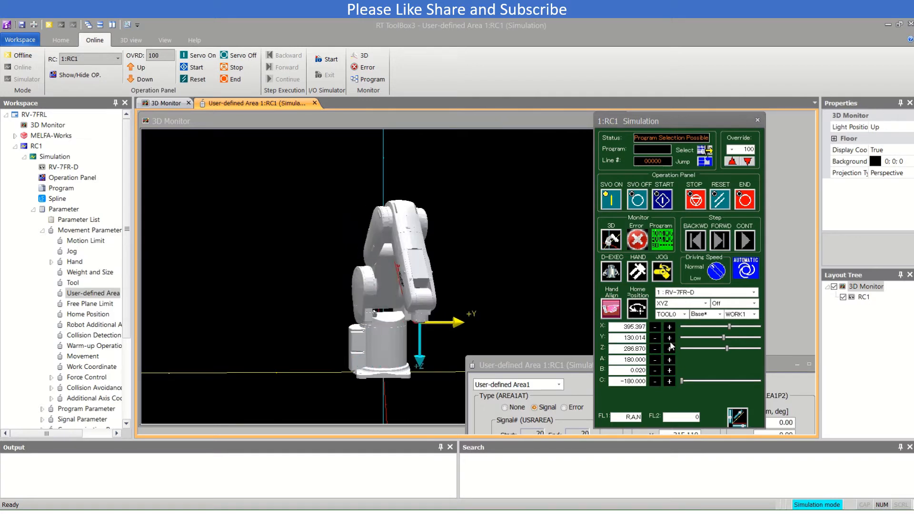
{"action": "left_click", "coordinate": [670, 348]}
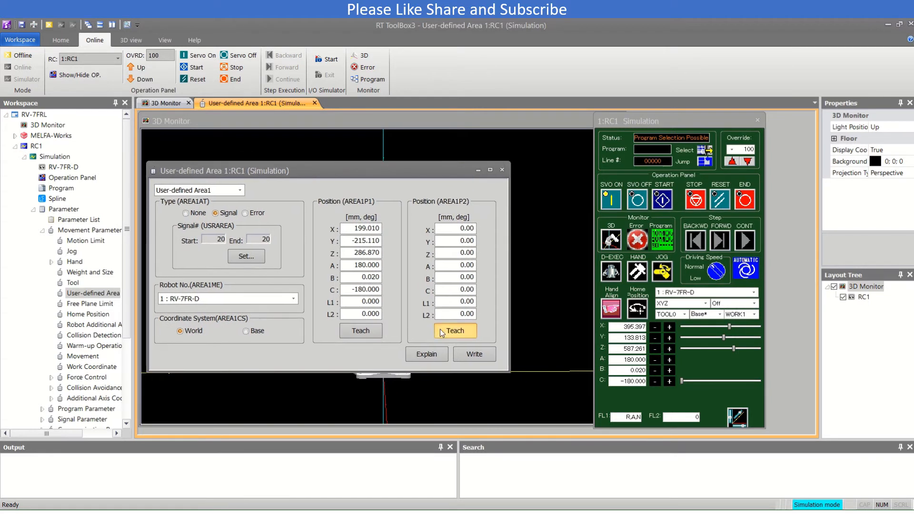
{"action": "left_click", "coordinate": [455, 330]}
{"action": "type", "text": "-180.000"}
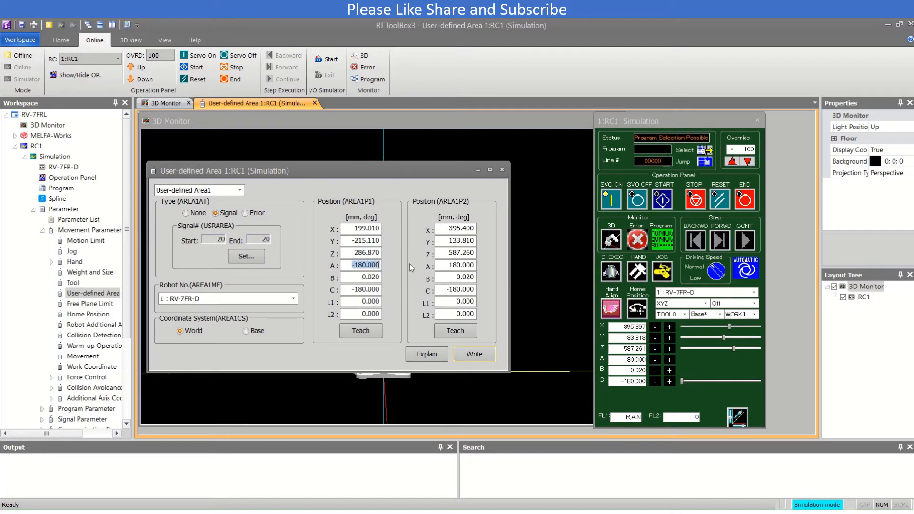
- Set the corner orientation limits to -360 and 360 degrees
{"action": "type", "text": "-3"}
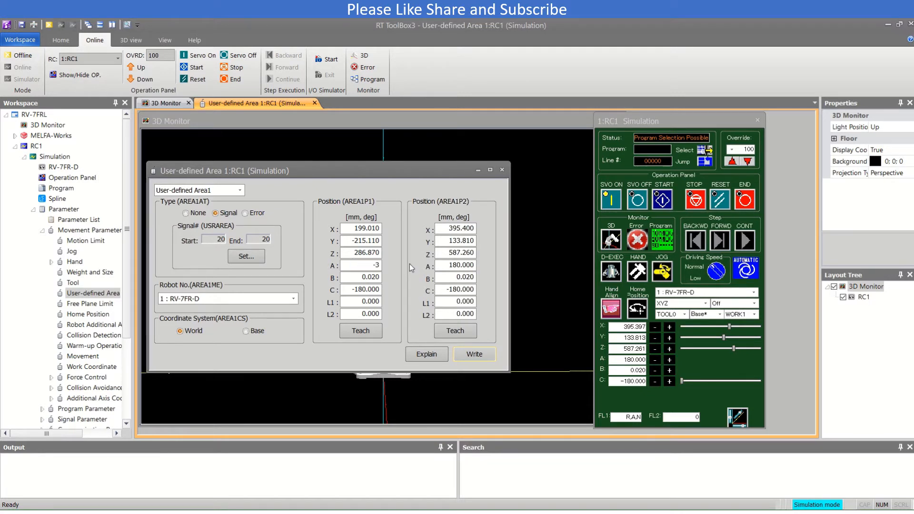
{"action": "type", "text": "-360"}
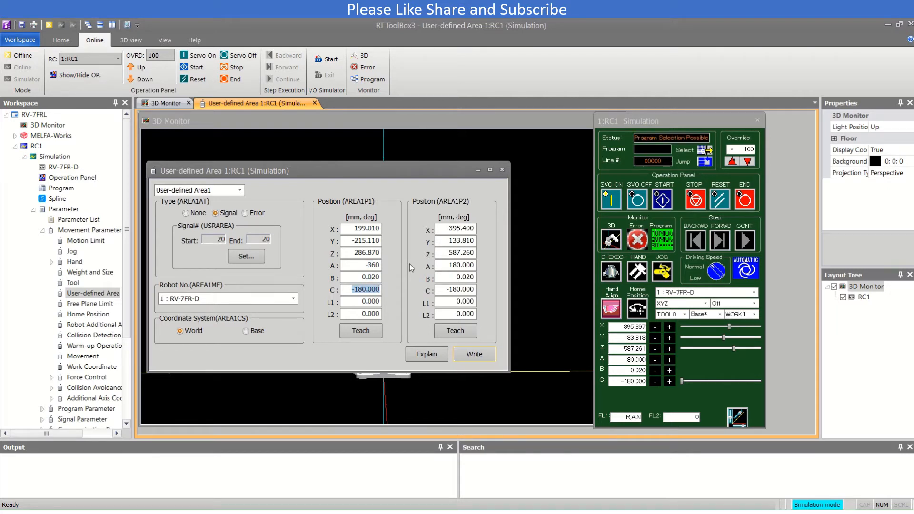
{"action": "left_click", "coordinate": [362, 277]}
{"action": "type", "text": "-"}
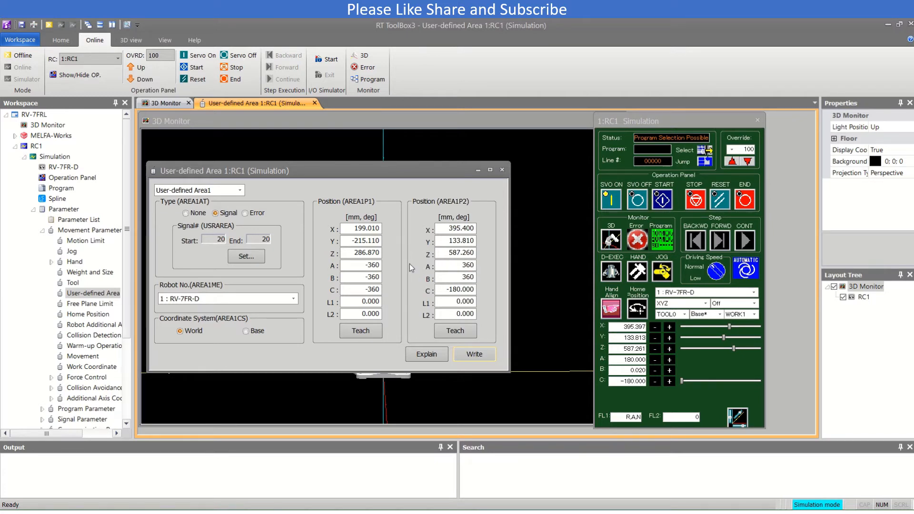
{"action": "type", "text": "360"}
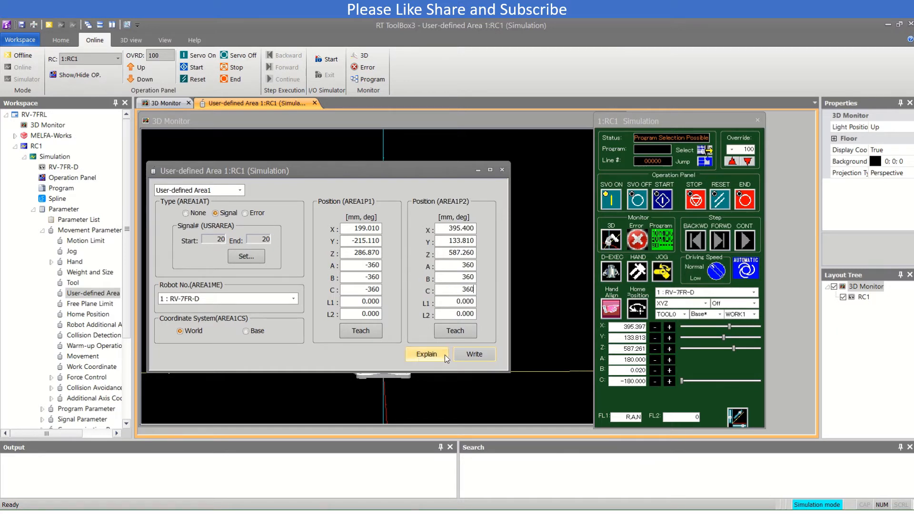
{"action": "left_click", "coordinate": [475, 354]}
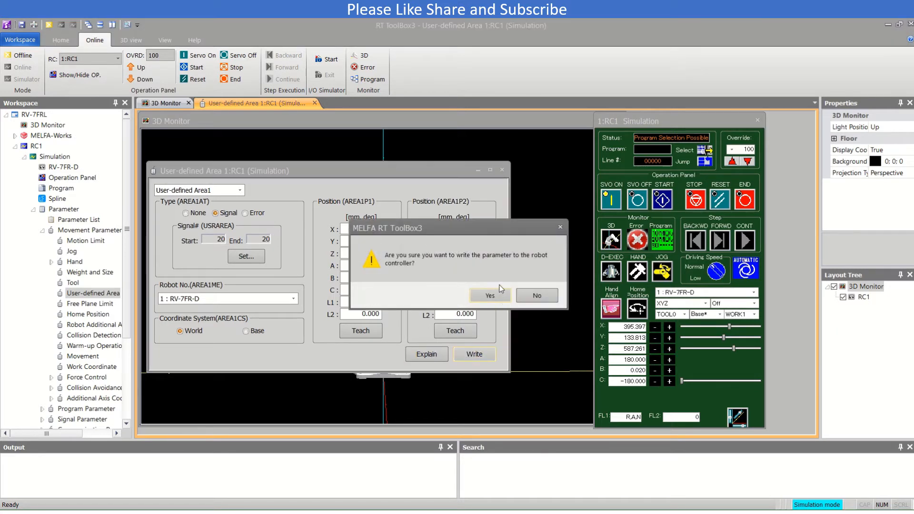
- Write the area parameters to the controller and restart it
{"action": "left_click", "coordinate": [490, 295]}
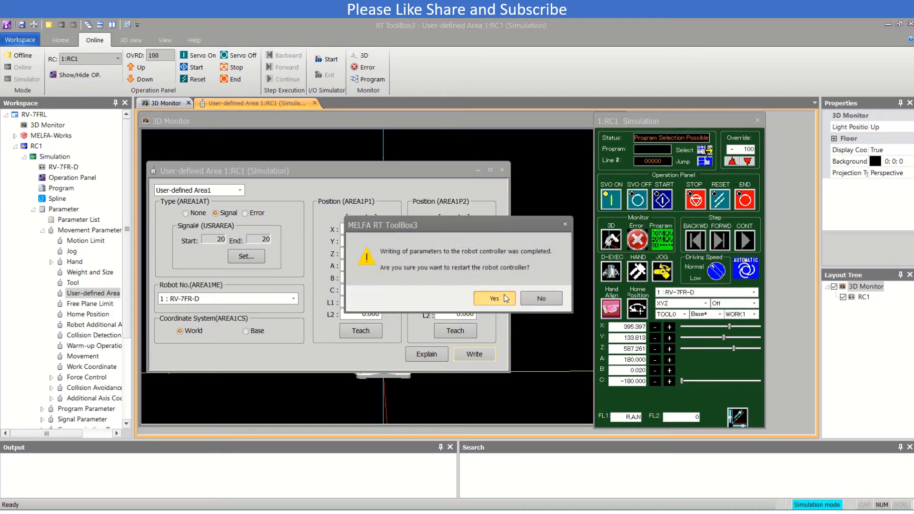
{"action": "left_click", "coordinate": [494, 298]}
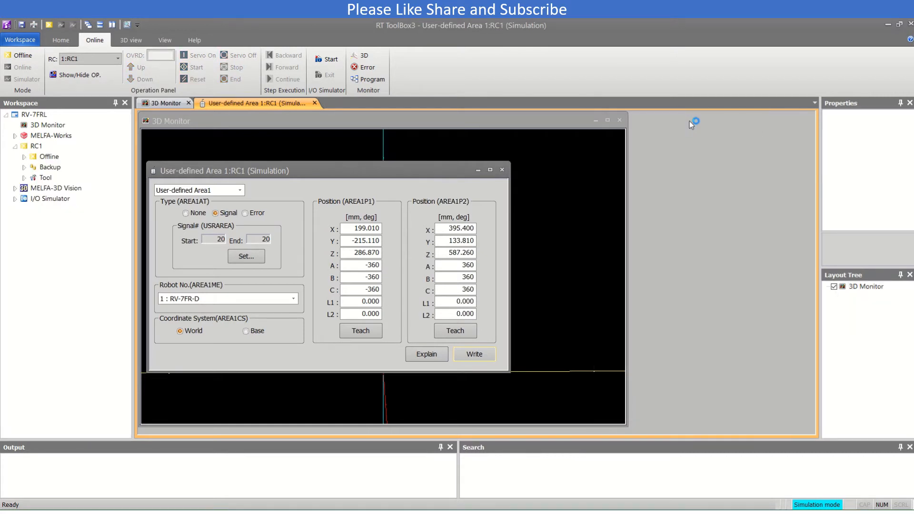
{"action": "mouse_move", "coordinate": [691, 125]}
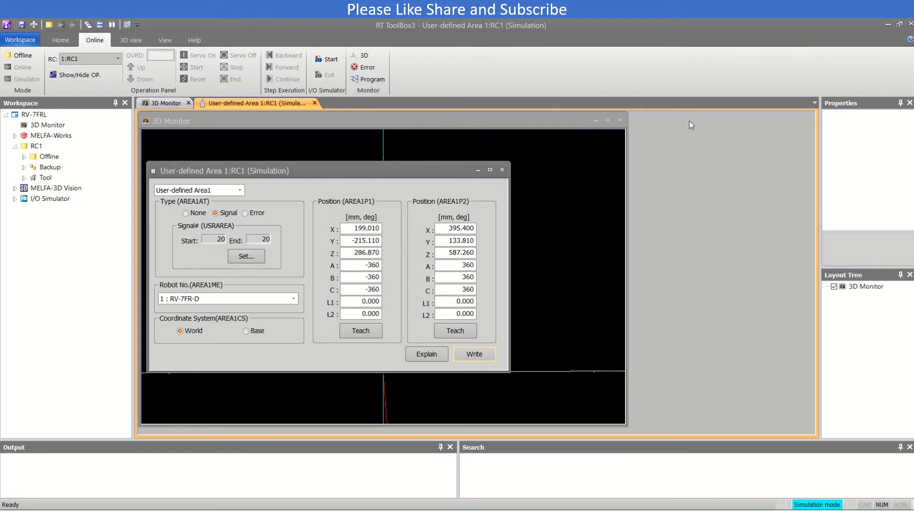
{"action": "mouse_move", "coordinate": [511, 208]}
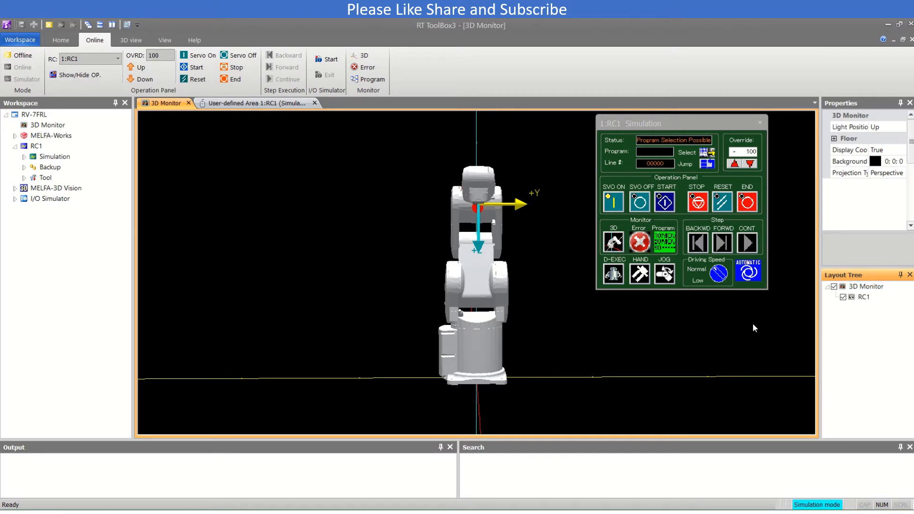
{"action": "mouse_move", "coordinate": [865, 303]}
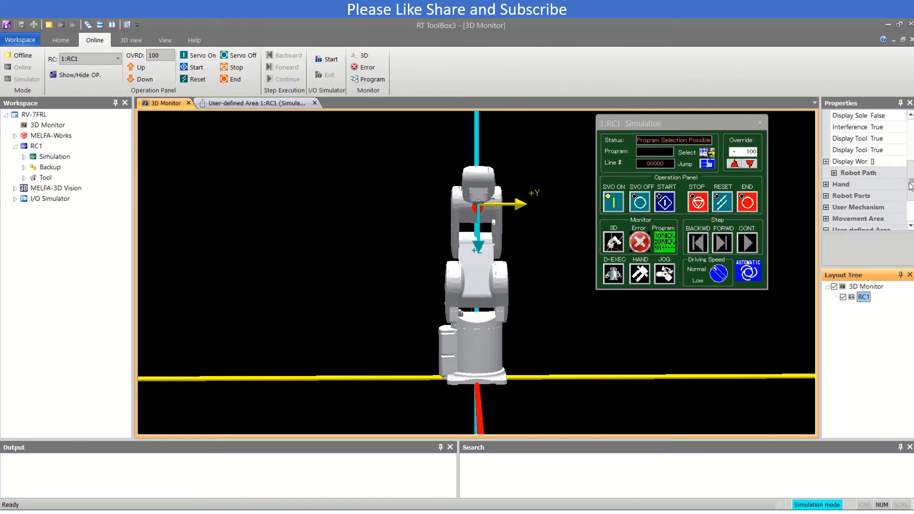
- Expand the User-defined Area display settings in the 3D Monitor properties
{"action": "scroll", "scroll_direction": "down", "scroll_amount": 3}
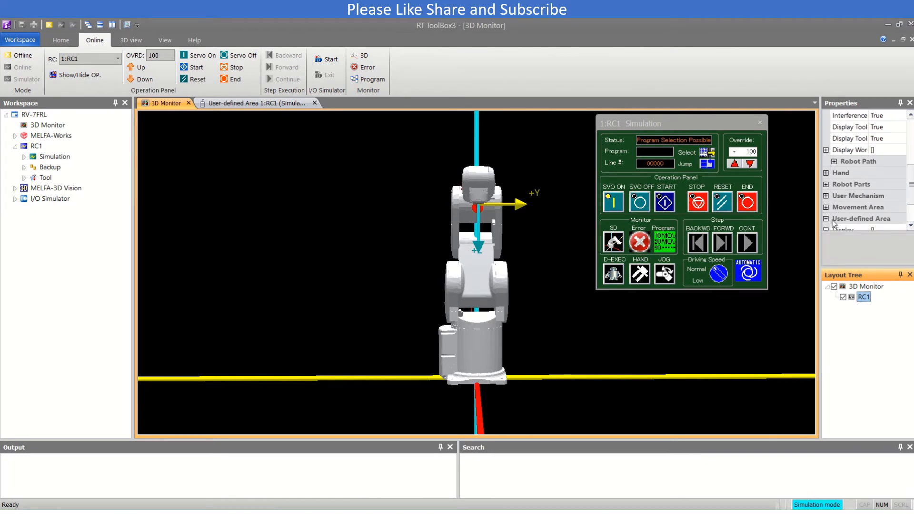
{"action": "left_click", "coordinate": [828, 219]}
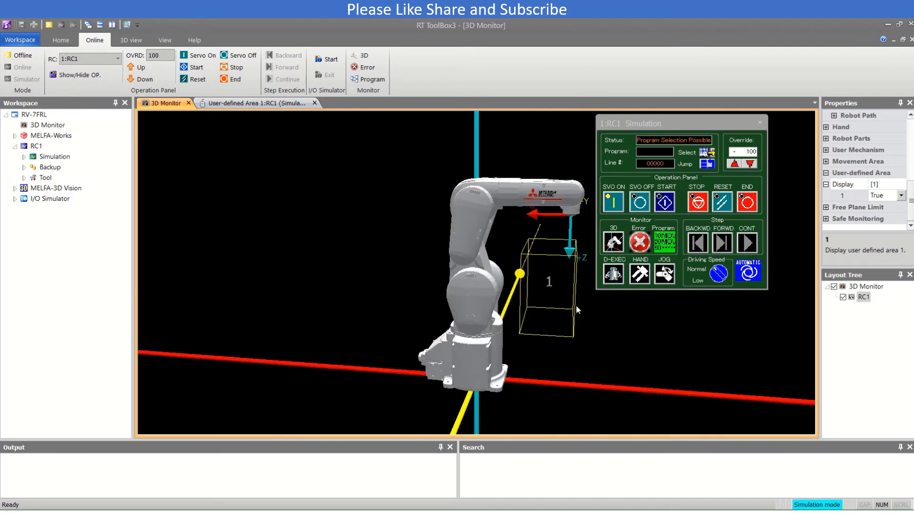
{"action": "mouse_move", "coordinate": [528, 331]}
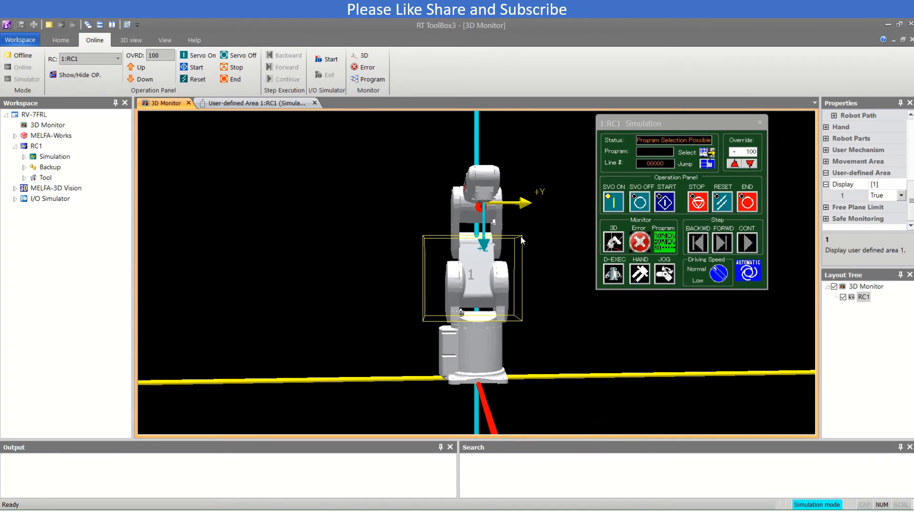
{"action": "mouse_move", "coordinate": [523, 242]}
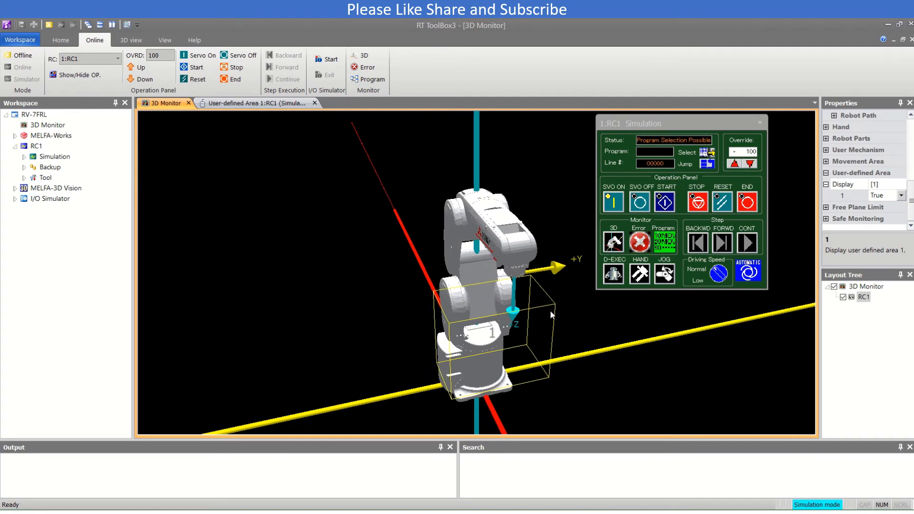
{"action": "mouse_move", "coordinate": [497, 331]}
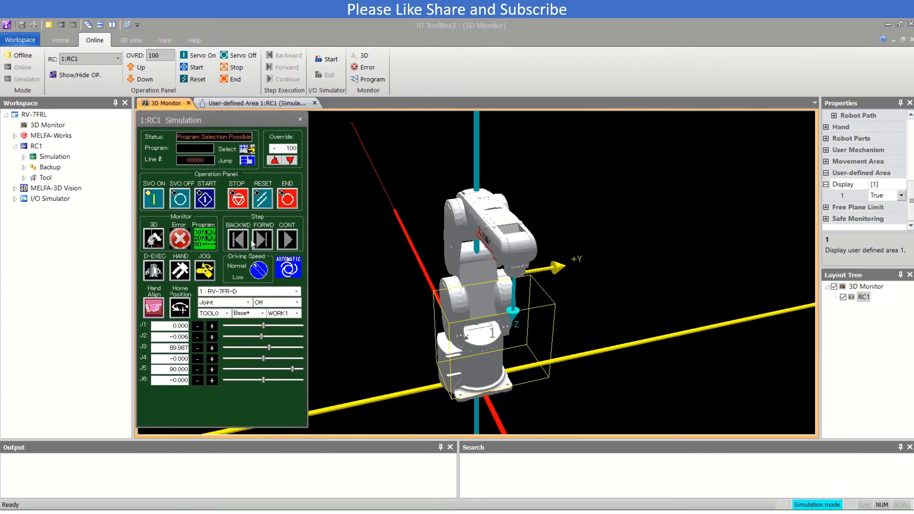
{"action": "mouse_move", "coordinate": [382, 276]}
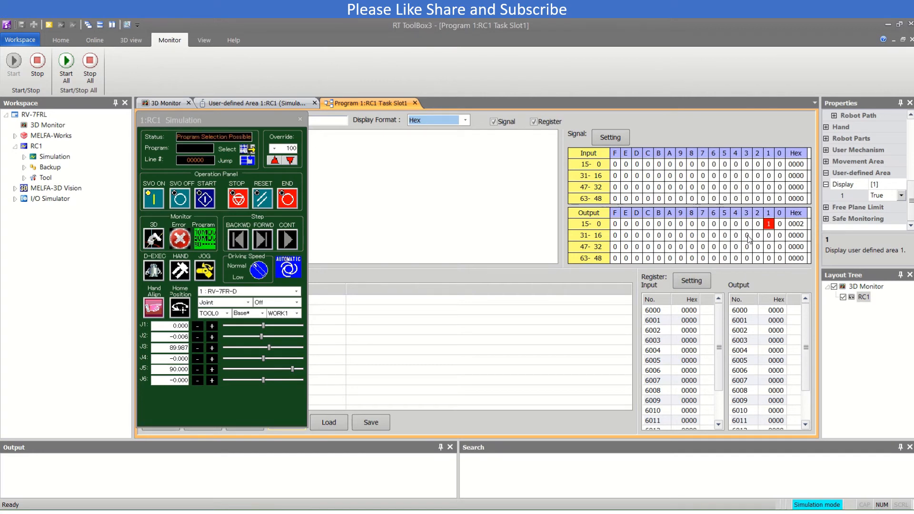
- Restore the Task Slot1 signal monitor to a floating window beside the 3D view
{"action": "right_click", "coordinate": [371, 104]}
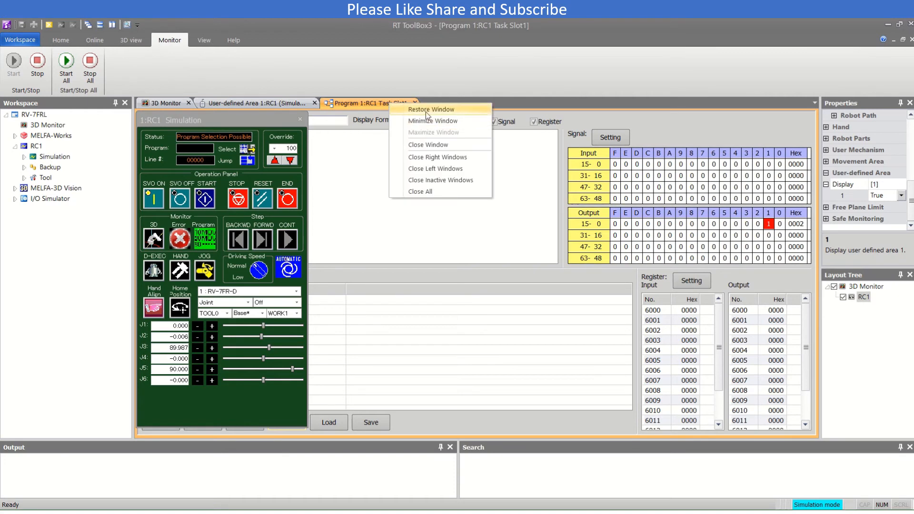
{"action": "left_click", "coordinate": [431, 109]}
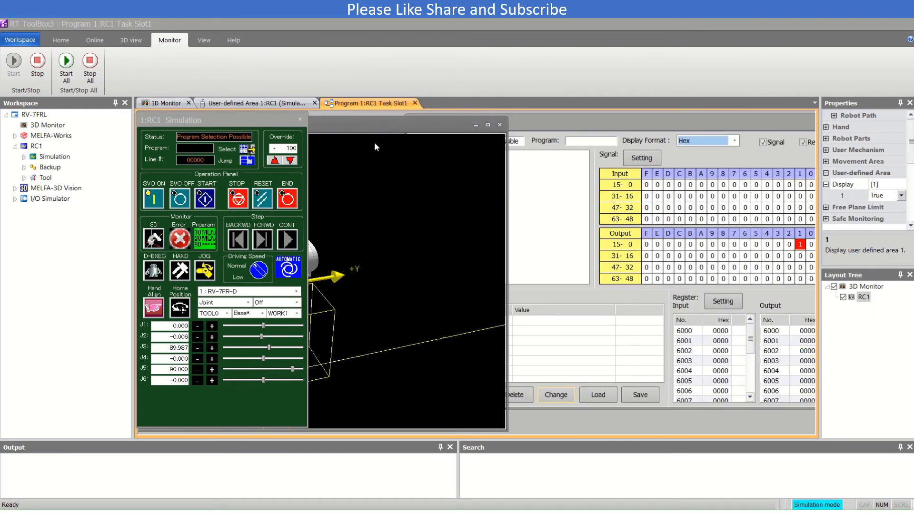
{"action": "mouse_move", "coordinate": [577, 221]}
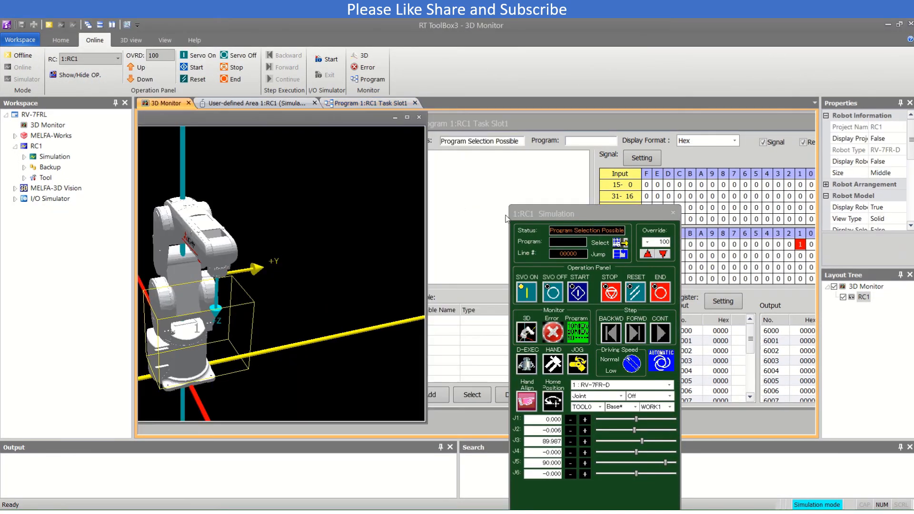
{"action": "mouse_move", "coordinate": [373, 211]}
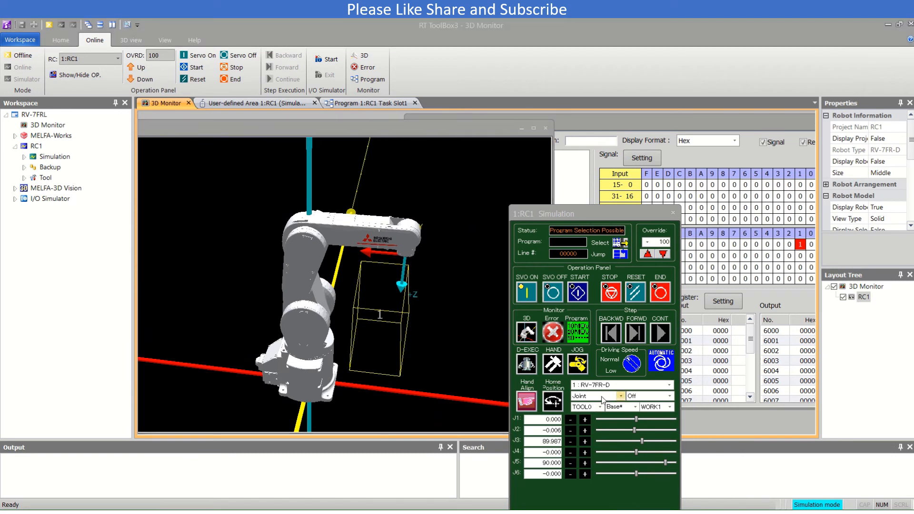
- Jog in XYZ mode down along Z and along X past and back inside the box's limit
{"action": "left_click", "coordinate": [597, 396]}
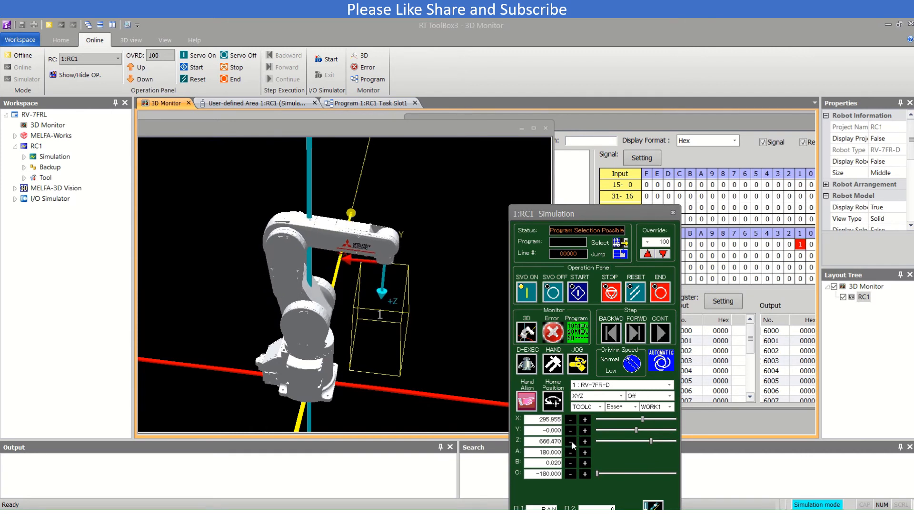
{"action": "left_click", "coordinate": [570, 441]}
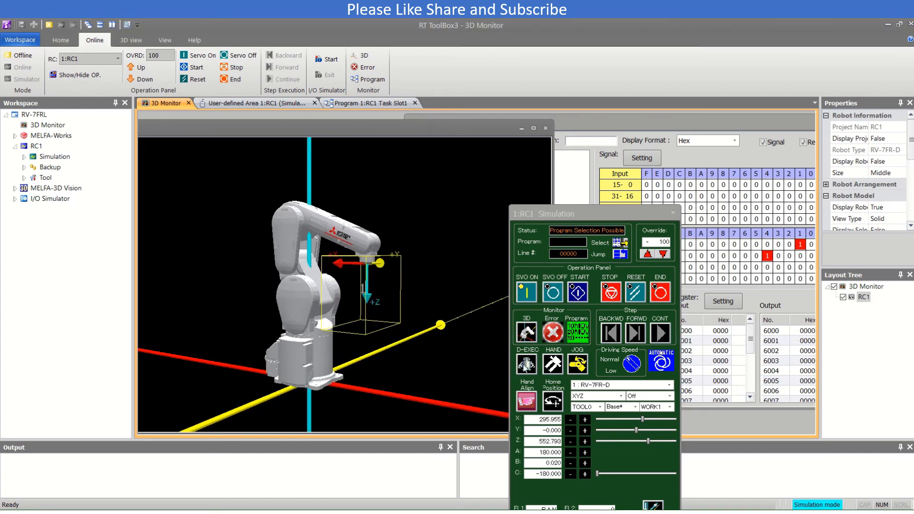
{"action": "left_click", "coordinate": [585, 421]}
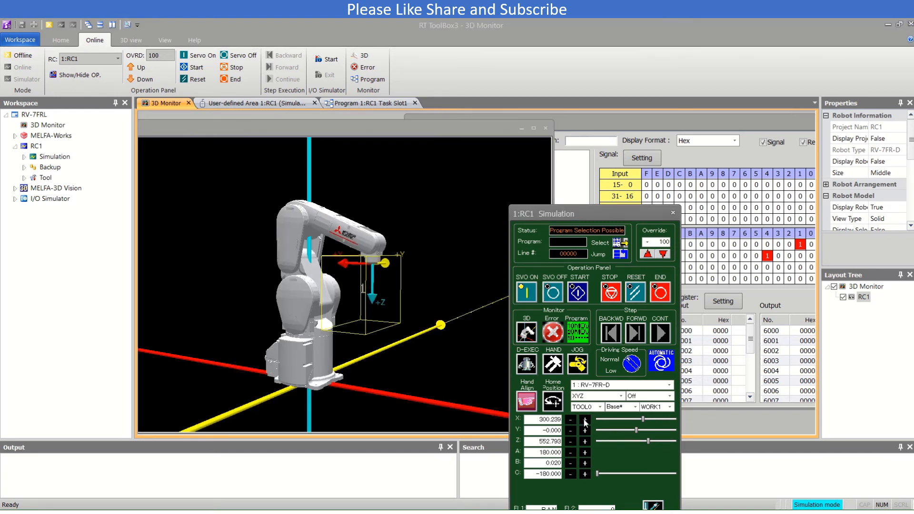
{"action": "left_click", "coordinate": [585, 419]}
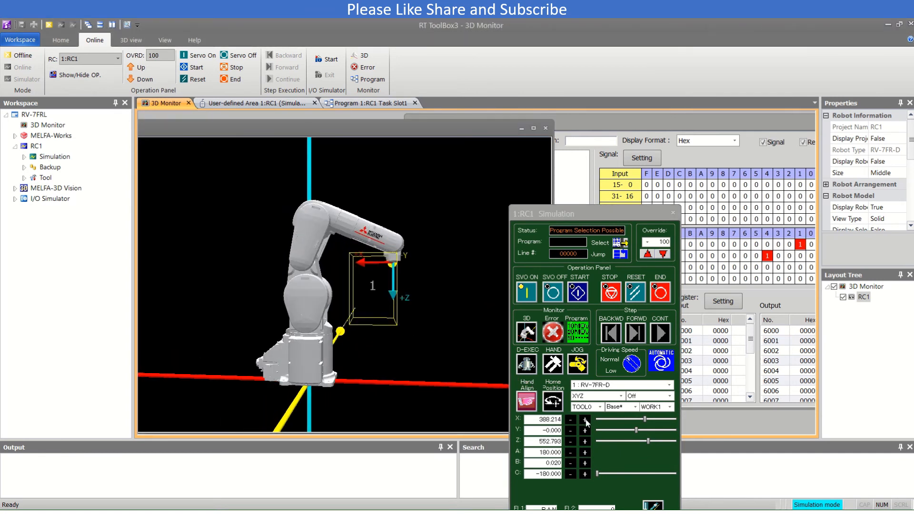
{"action": "left_click", "coordinate": [585, 419]}
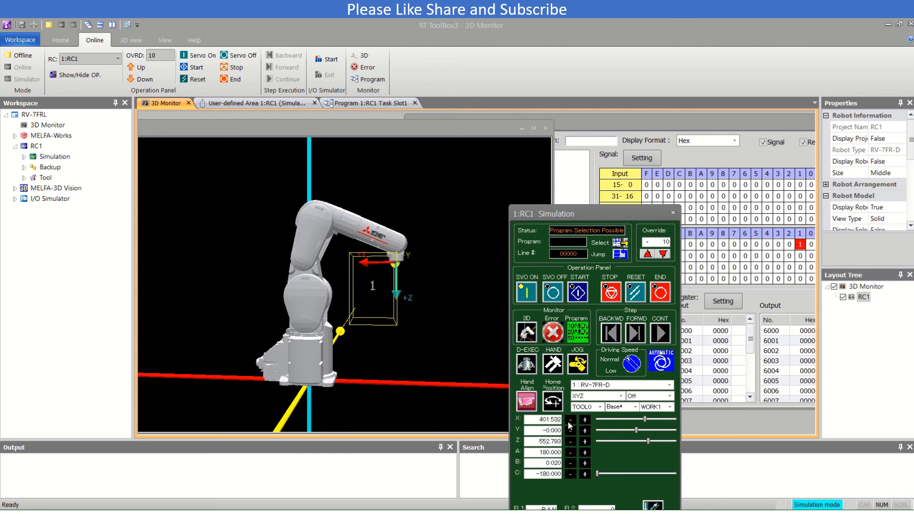
{"action": "left_click", "coordinate": [571, 424]}
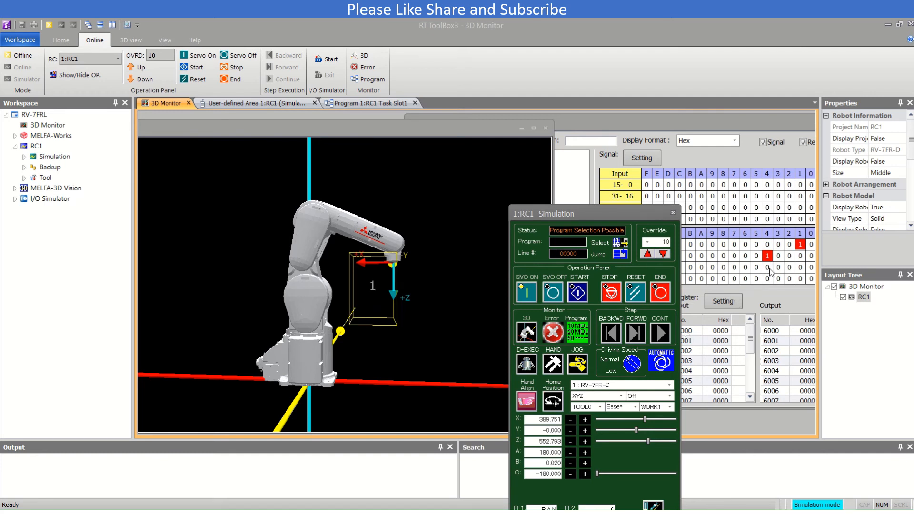
- Jog along Y into the box so output signal 20 turns on
{"action": "left_click", "coordinate": [585, 431]}
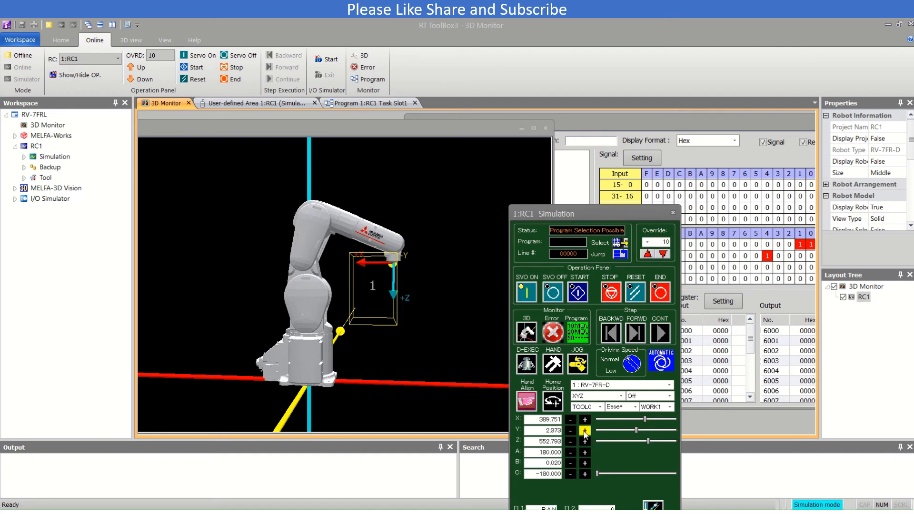
{"action": "left_click", "coordinate": [584, 432]}
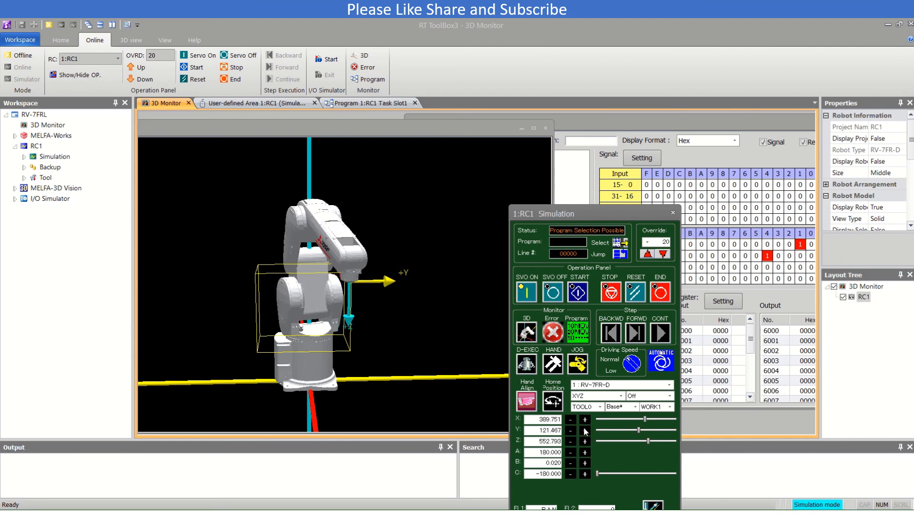
{"action": "left_click", "coordinate": [585, 430]}
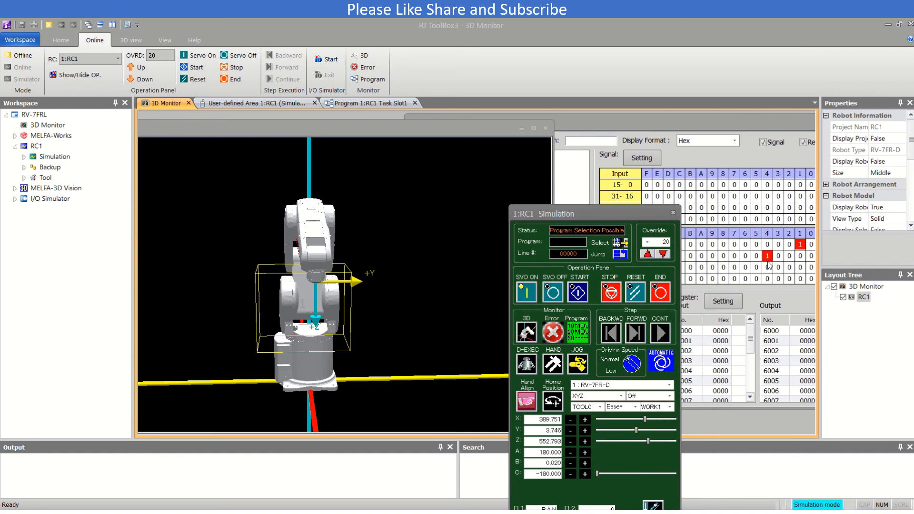
{"action": "mouse_move", "coordinate": [750, 140]}
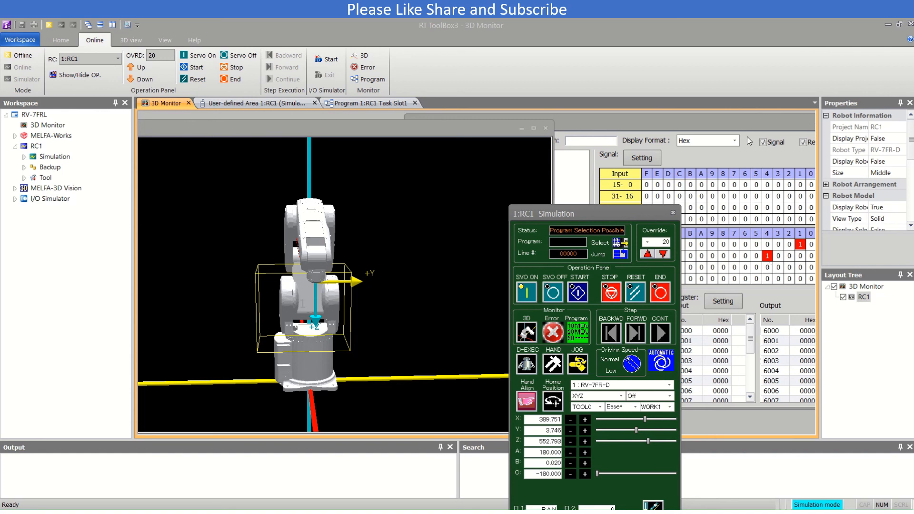